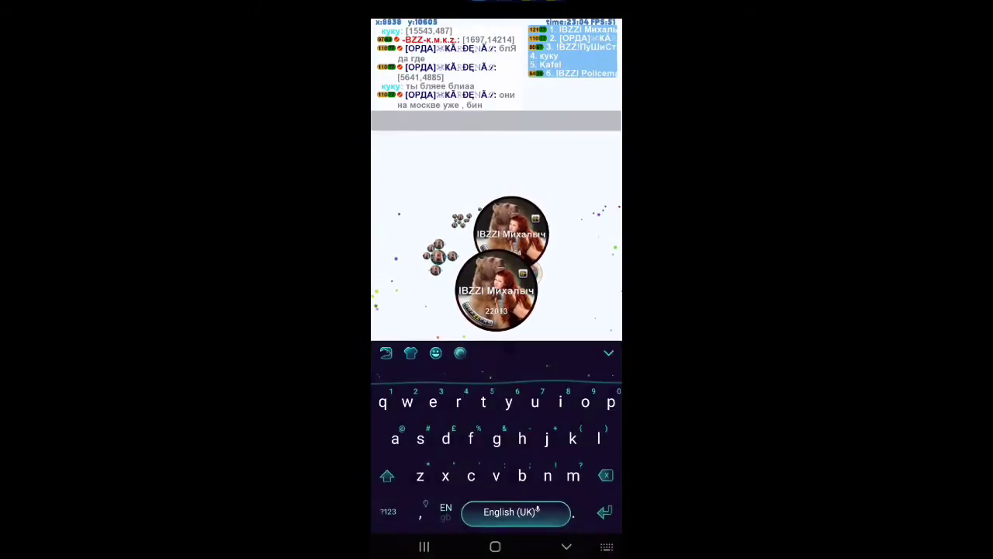
# - Begin the chat message, entering the first letters 'rysin' into the chat input bar
pyautogui.click(547, 439)
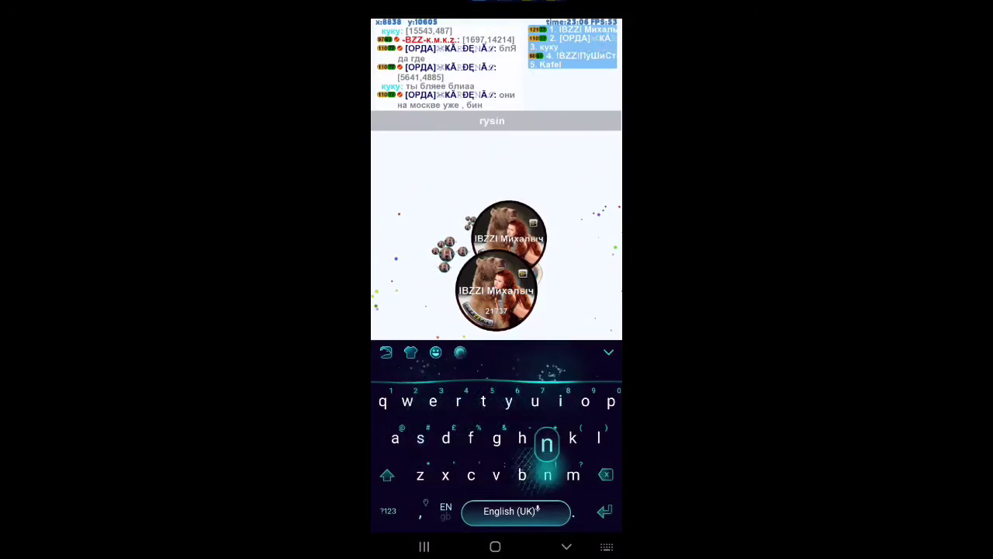